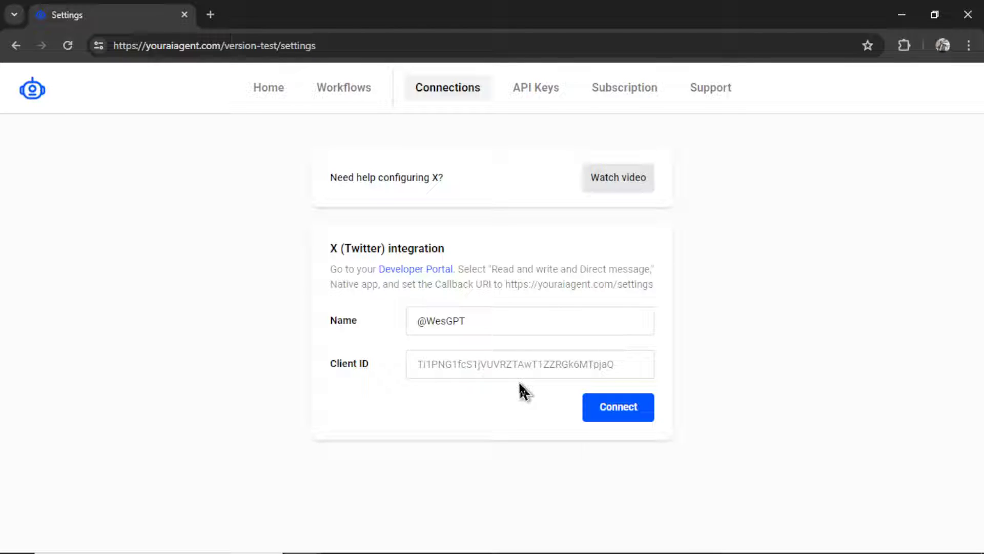
Go to the X Developer Portal from the X (Twitter) integration card.
click(415, 268)
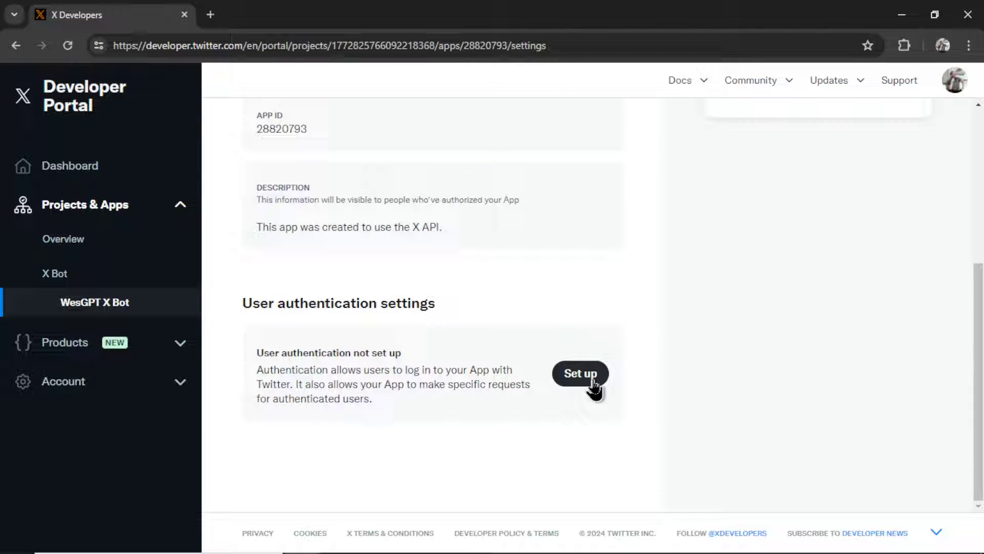
Start user authentication setup for the WesGPT X Bot app and reach its App info section.
click(580, 373)
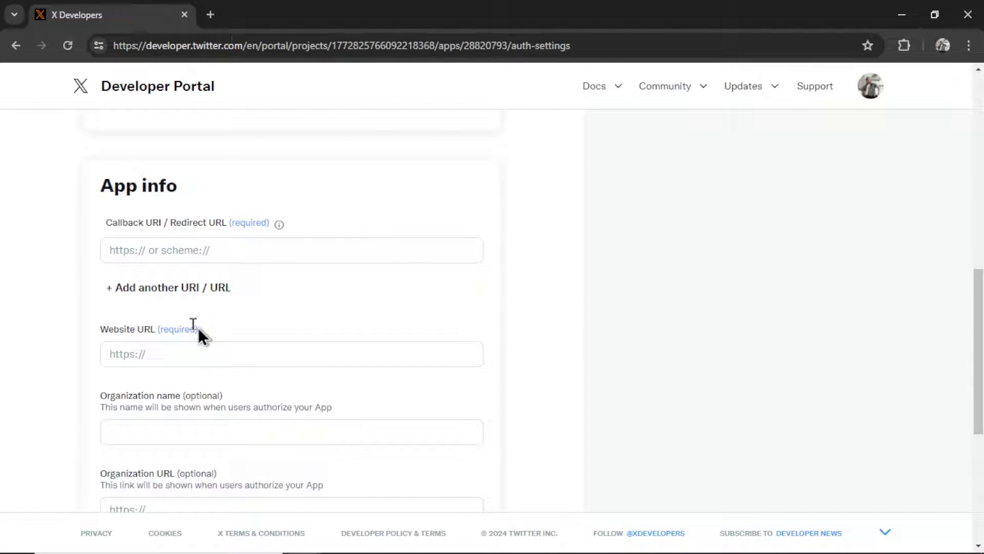
click(277, 14)
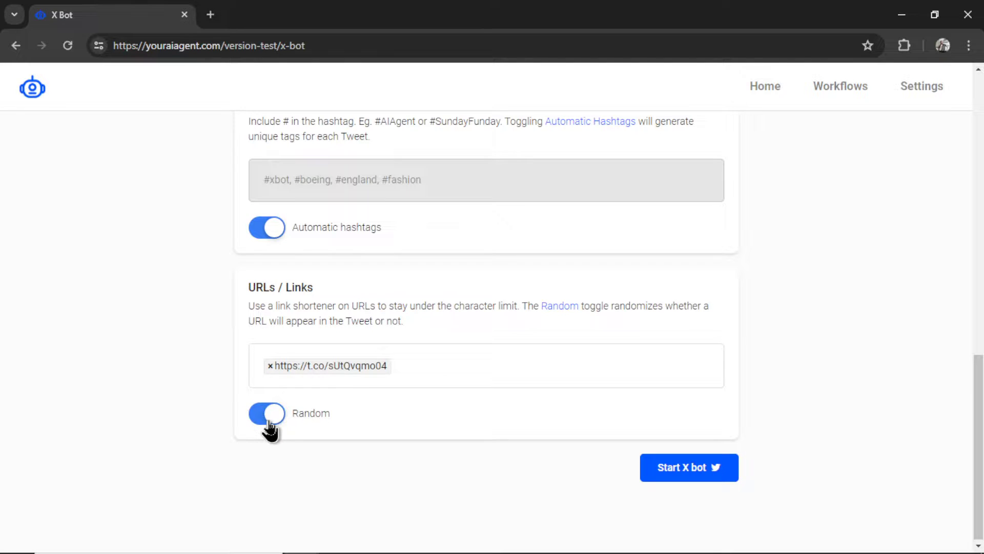
Review the running plant bot under Workflows with hashtags #GardeningOnABudget, #SustainableLiving, #DIYPlanters.
click(839, 86)
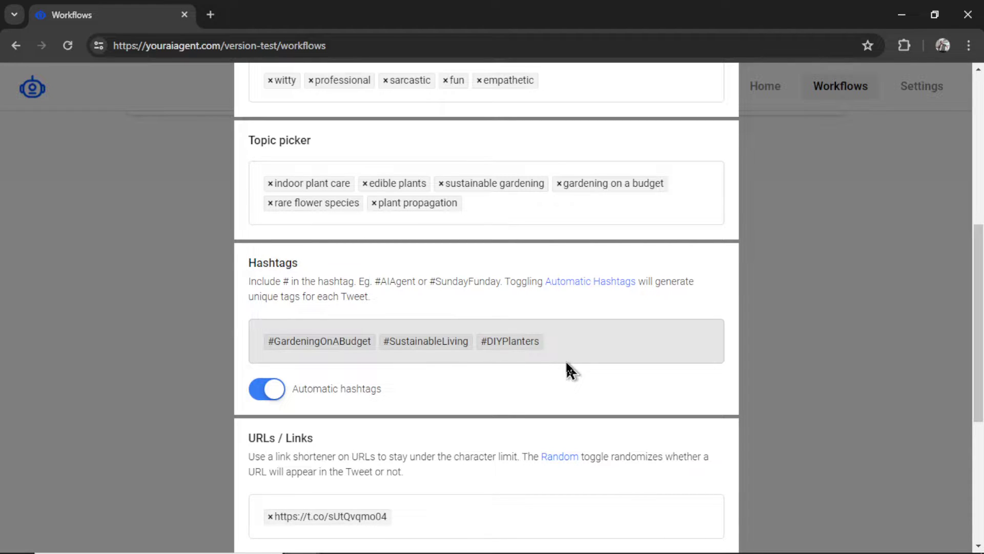